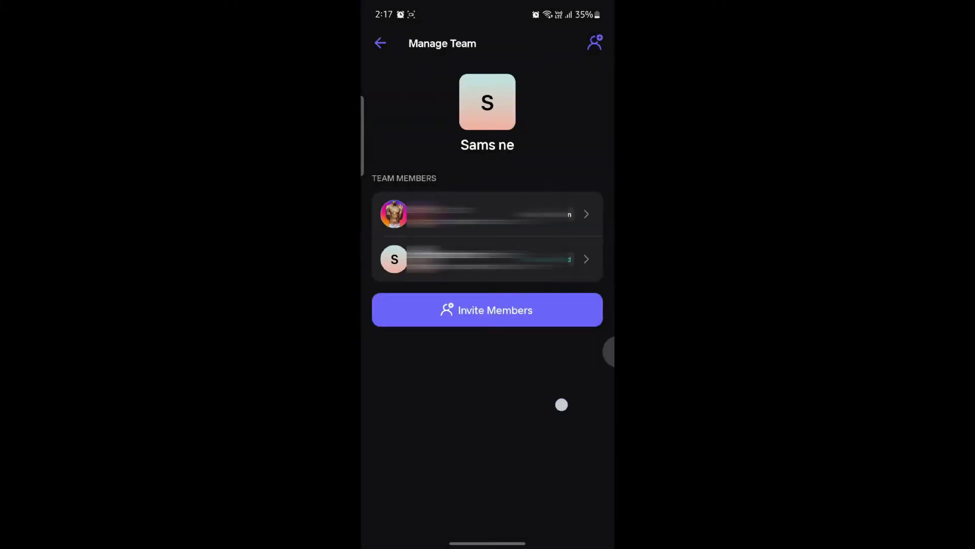
- Go back from Manage Team to Create, then show the recent-apps overview
{"action": "left_click", "coordinate": [380, 43]}
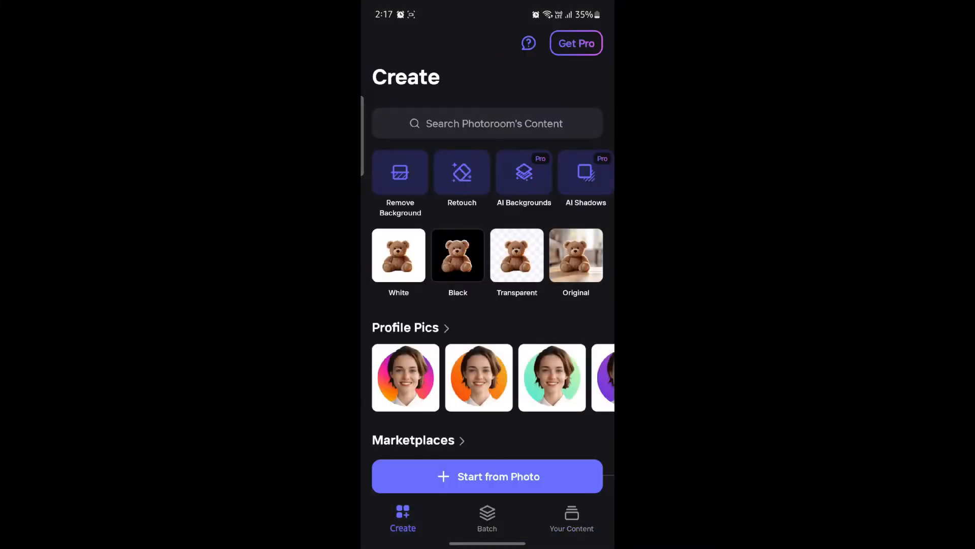
{"action": "left_click", "coordinate": [571, 518]}
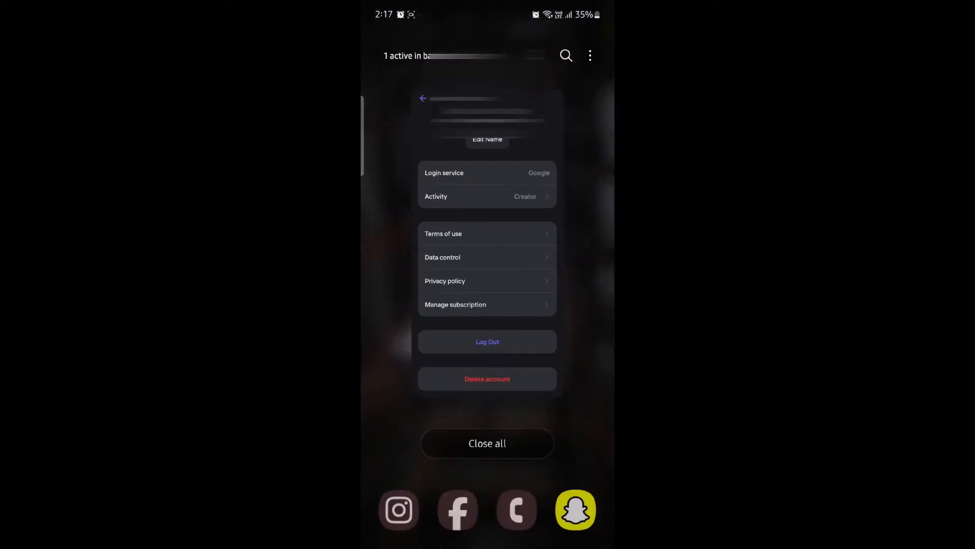
- Reopen Photoroom from recent apps and scroll the Account page down to Delete account
{"action": "left_click", "coordinate": [487, 443]}
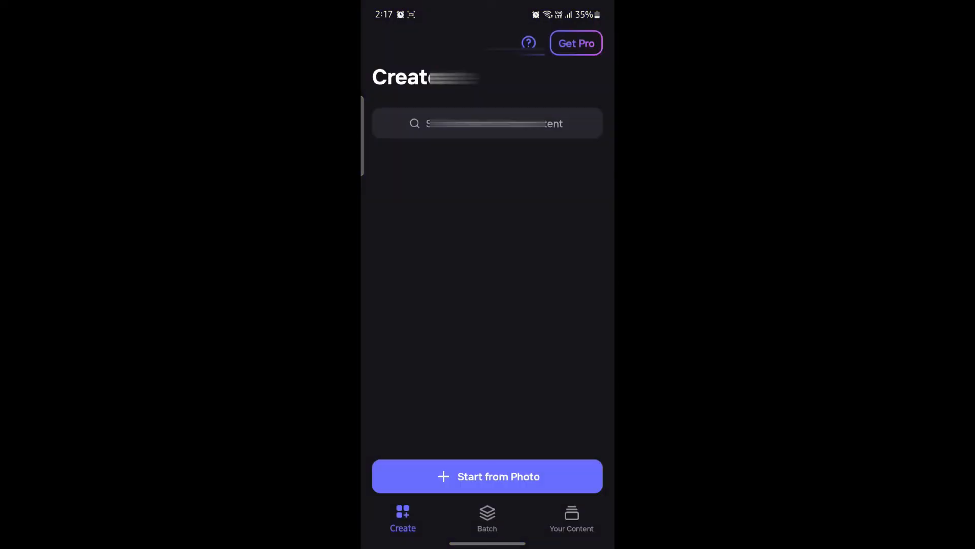
{"action": "left_click", "coordinate": [571, 520]}
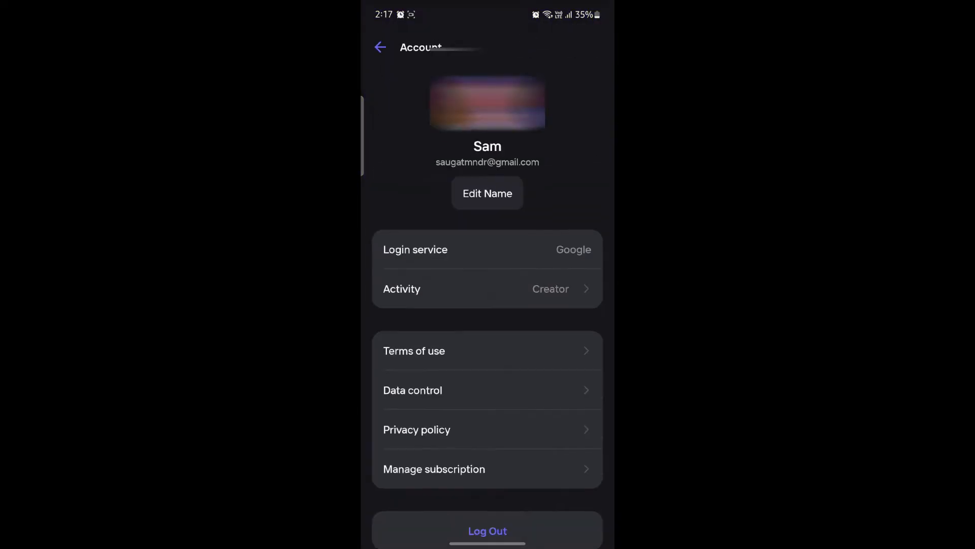
{"action": "scroll", "scroll_direction": "down", "scroll_amount": 3}
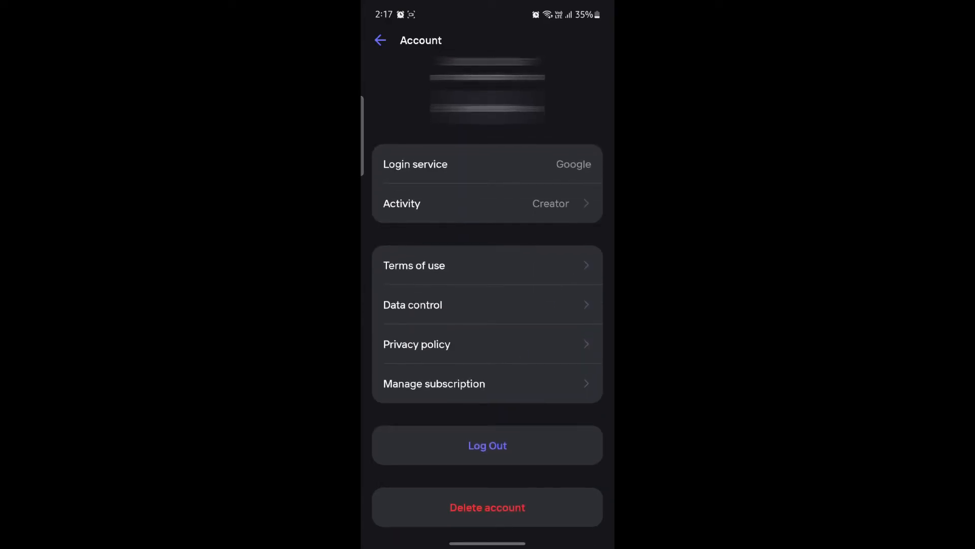
- Choose Delete account and confirm DELETE ACCOUNT in the data-loss warning dialog
{"action": "left_click", "coordinate": [487, 507]}
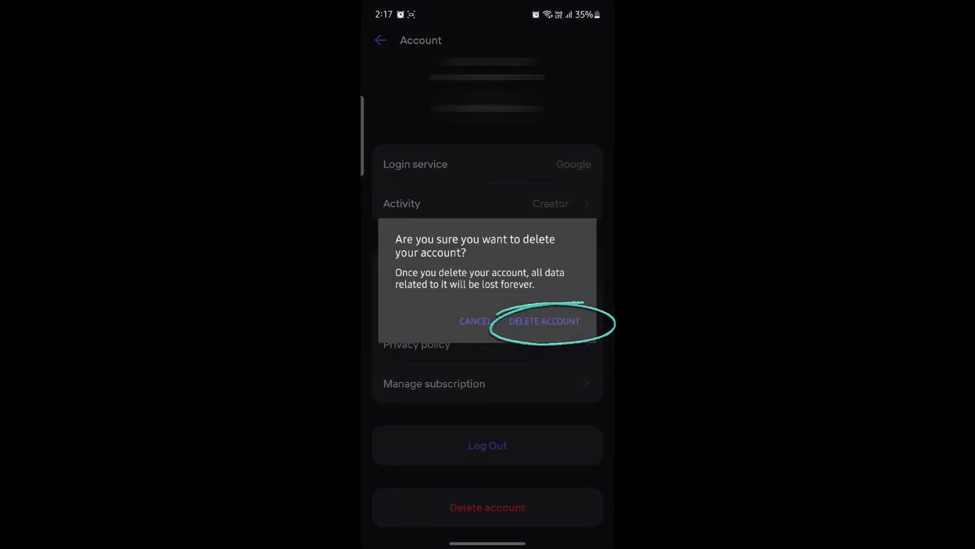
{"action": "left_click", "coordinate": [544, 321]}
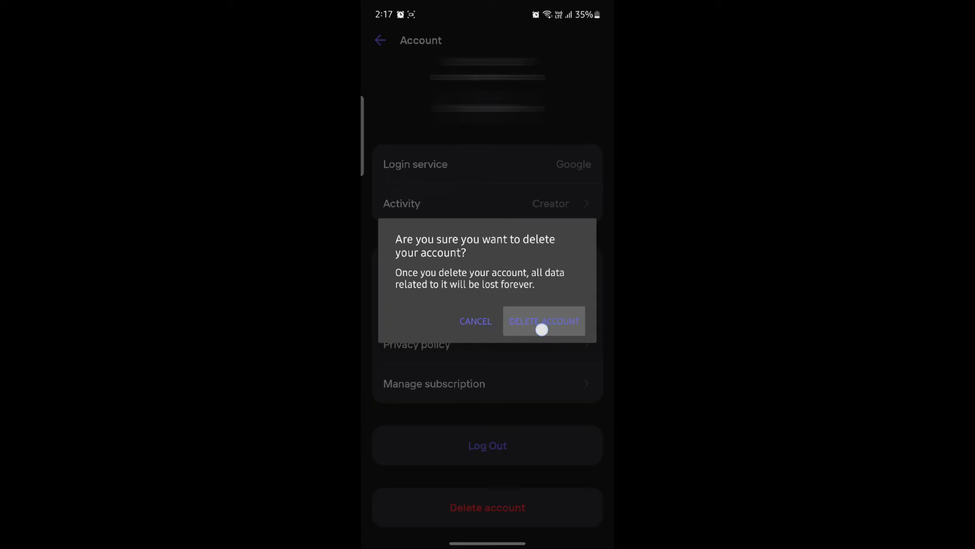
{"action": "left_click", "coordinate": [544, 329]}
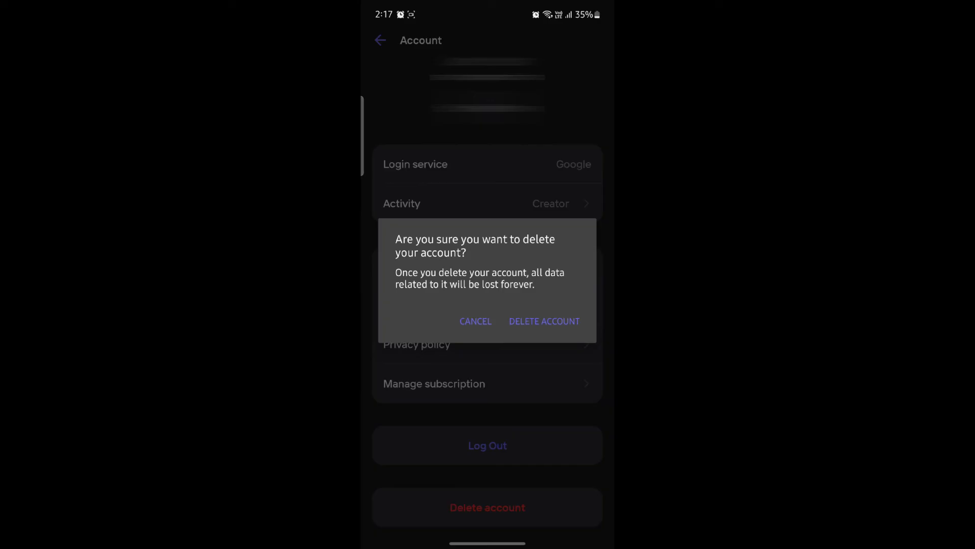
{"action": "left_click", "coordinate": [544, 321]}
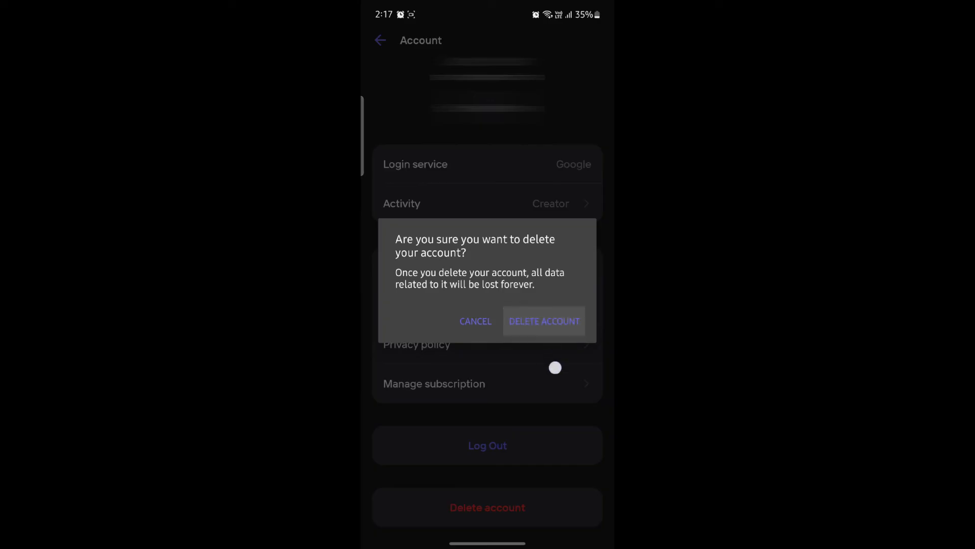